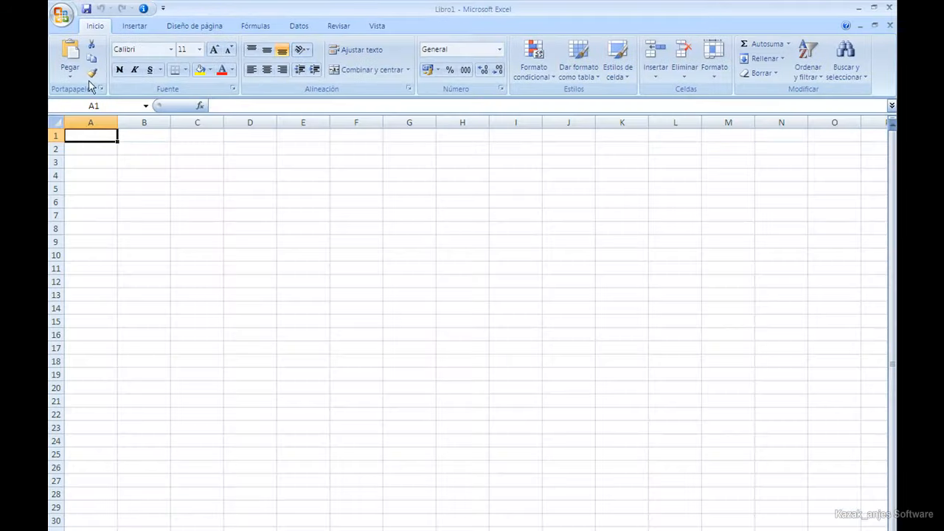
Enable the Programador (Developer) tab via Opciones de Excel
click(62, 13)
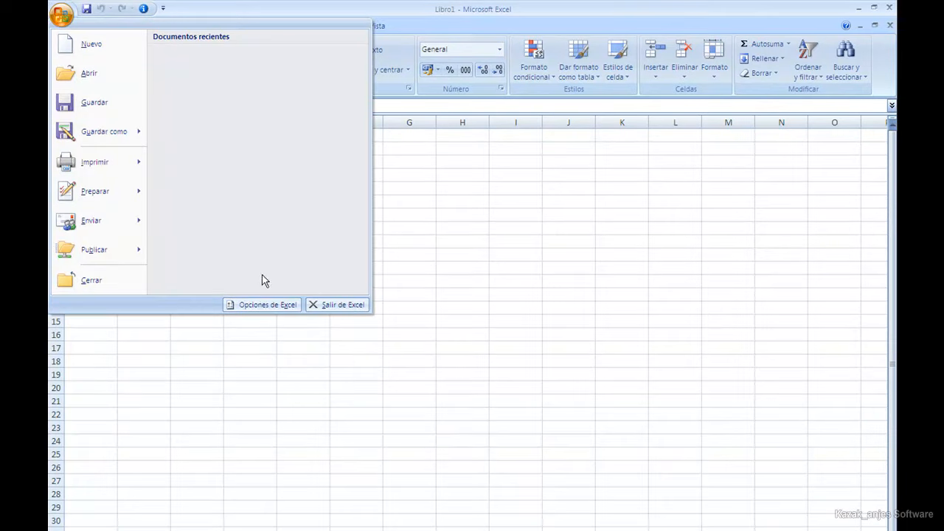
click(267, 304)
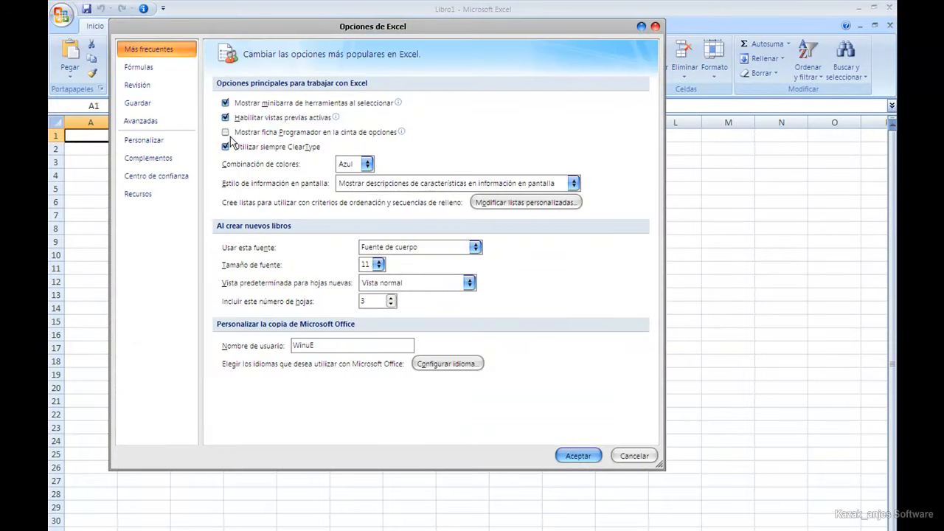
click(578, 454)
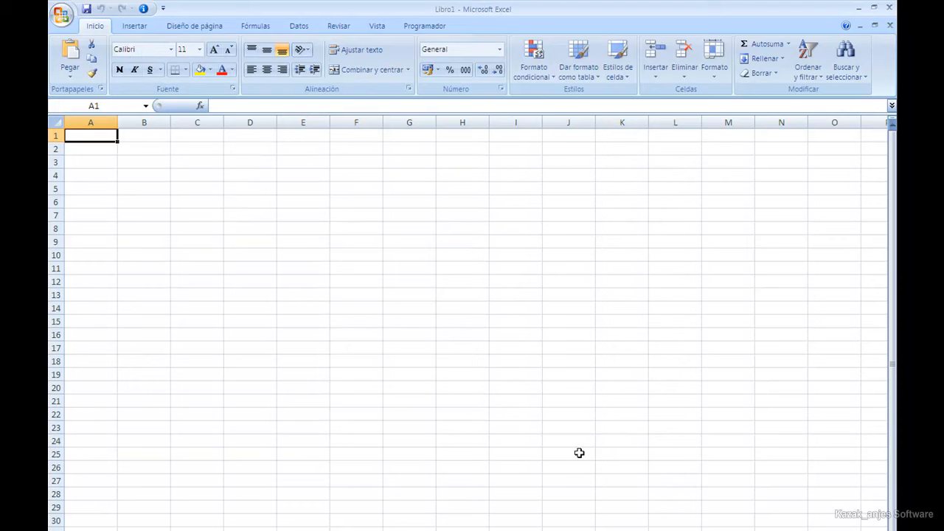
mouse_move(425, 26)
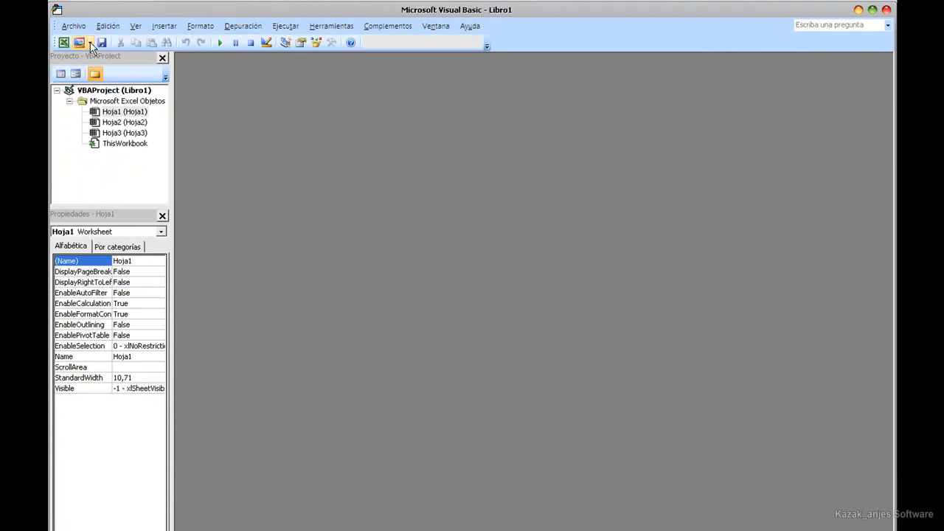
Insert a new module (Módulo1) in the Visual Basic editor and begin writing a Sub
click(88, 41)
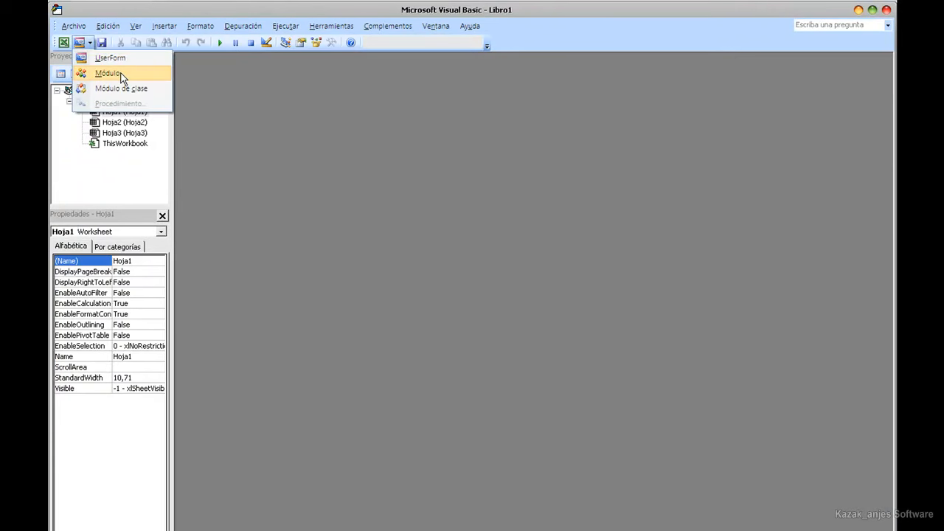
click(109, 74)
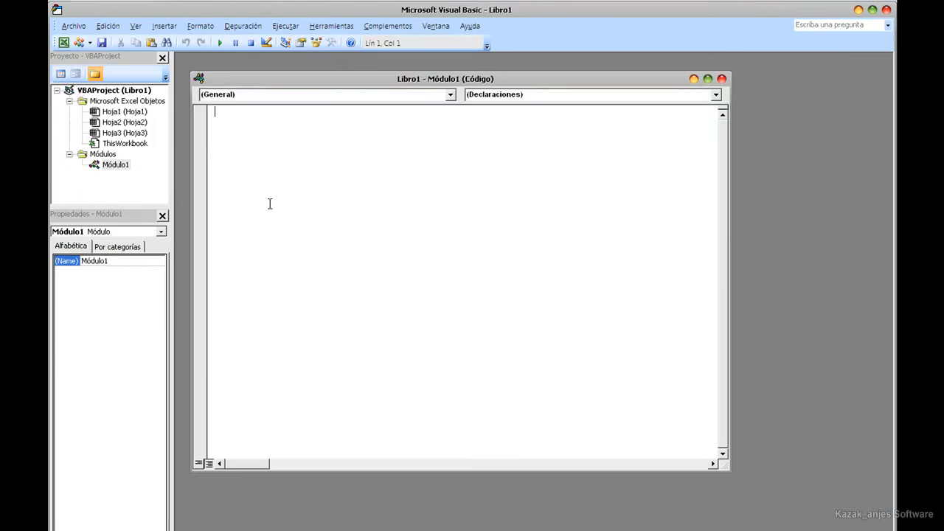
text(sub)
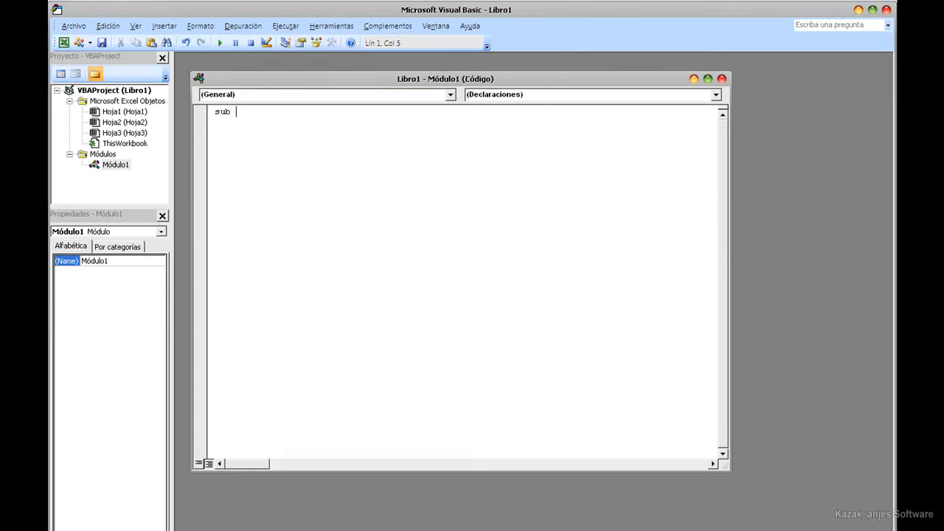
Write Sub test() with MsgBox "Bienvenidos a Excel 2007"
text(test()
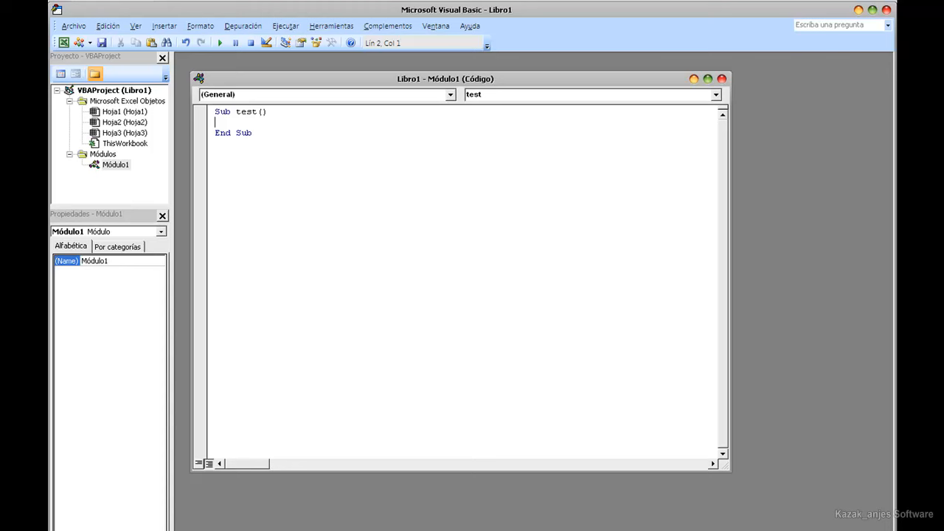
text(msgb)
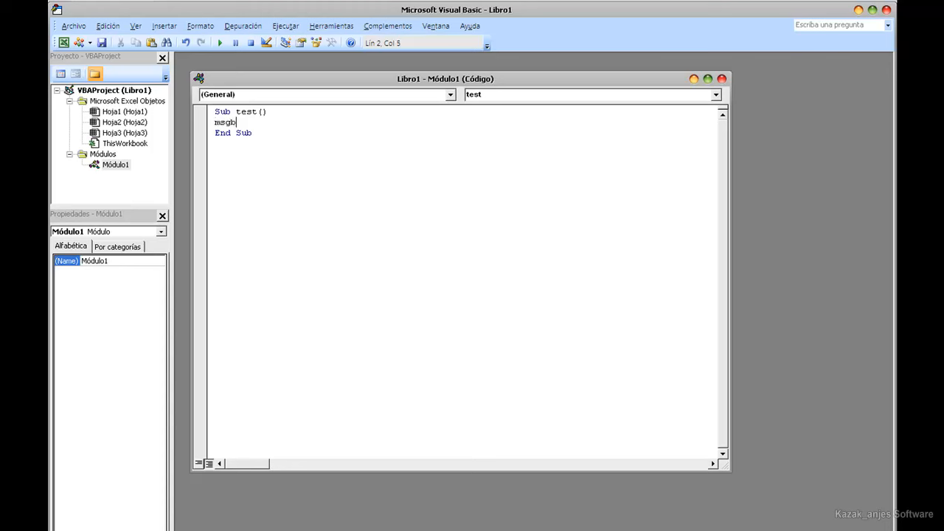
text(ox)
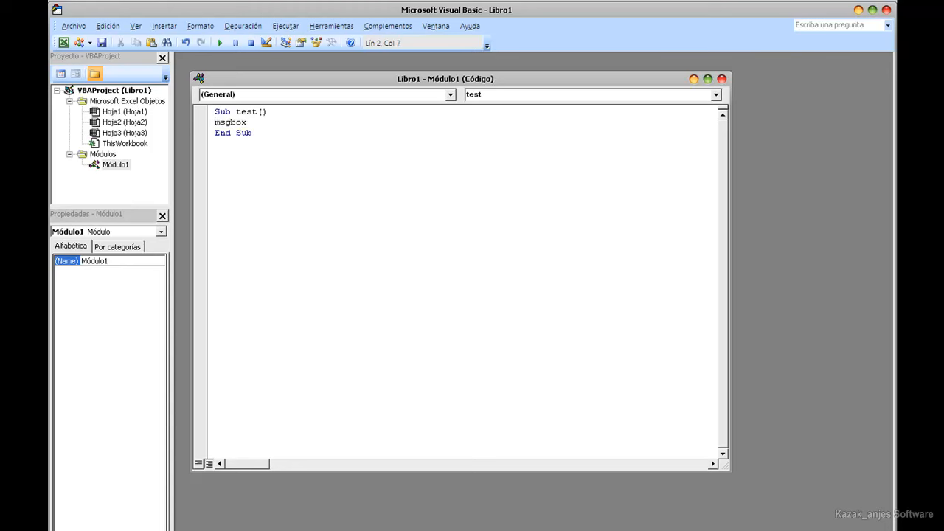
text("")
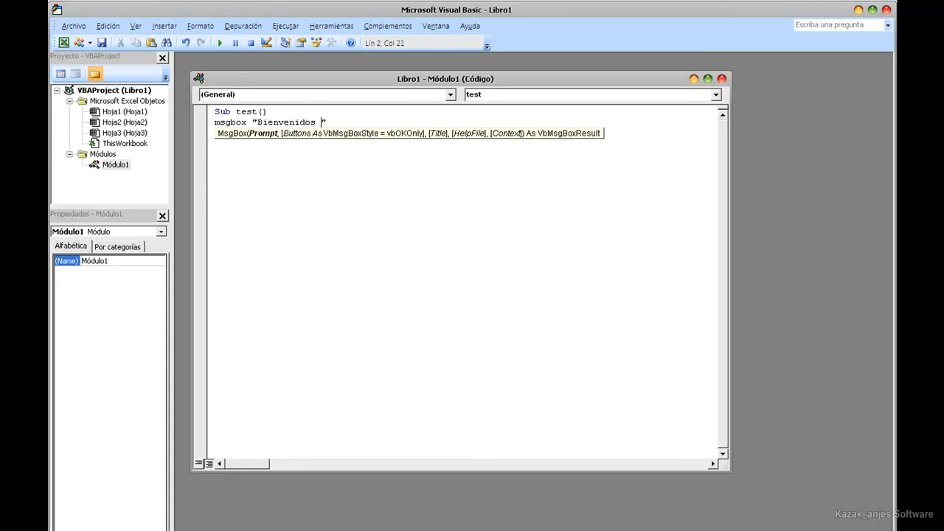
text(a Ecel)
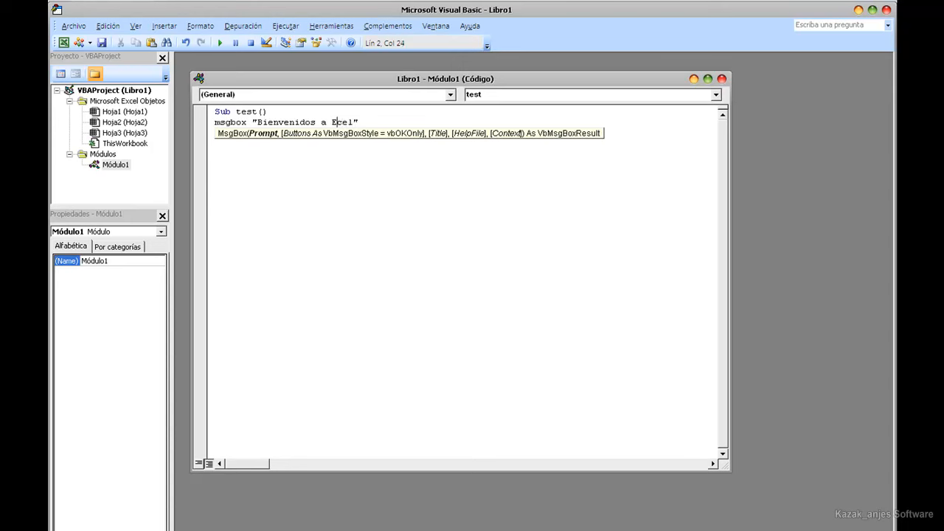
text(xl)
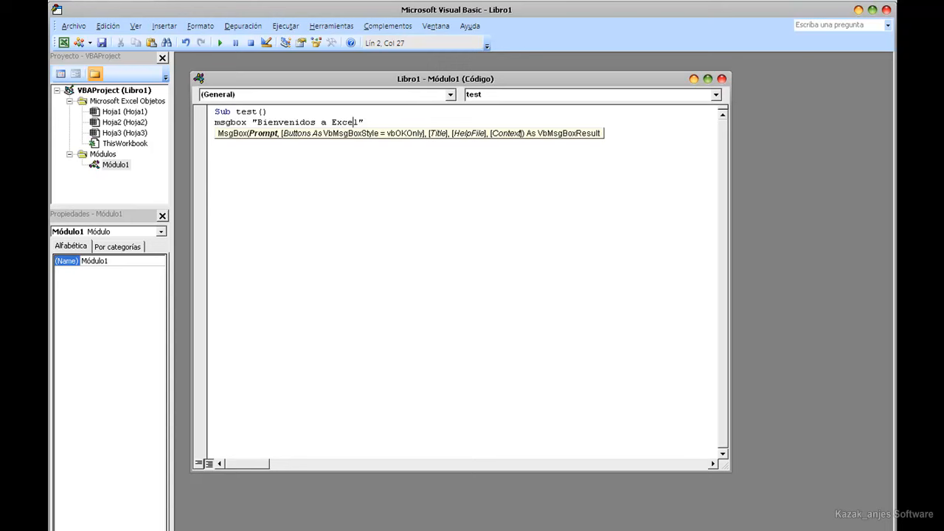
text(200)
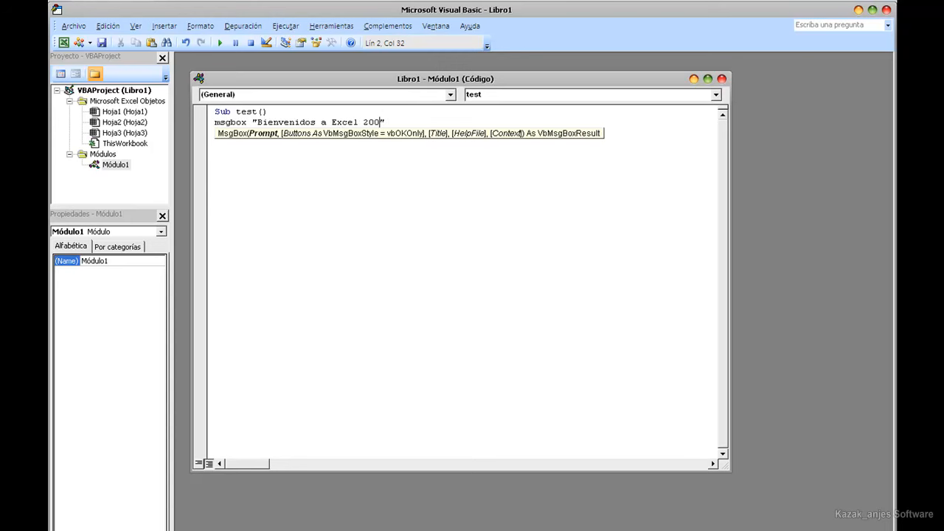
text(7)
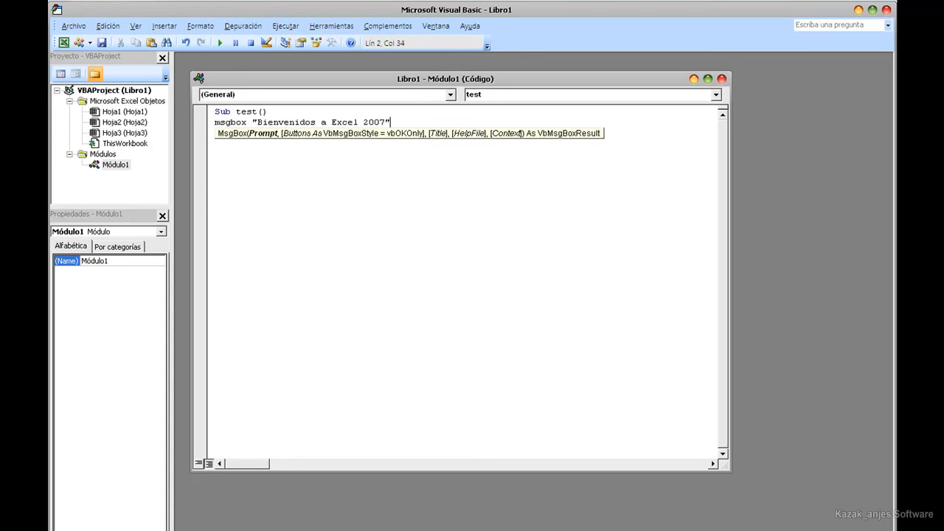
Add vbInformation and the title "kazakanjes Channel" to the MsgBox, then return to the workbook
text(,vb)
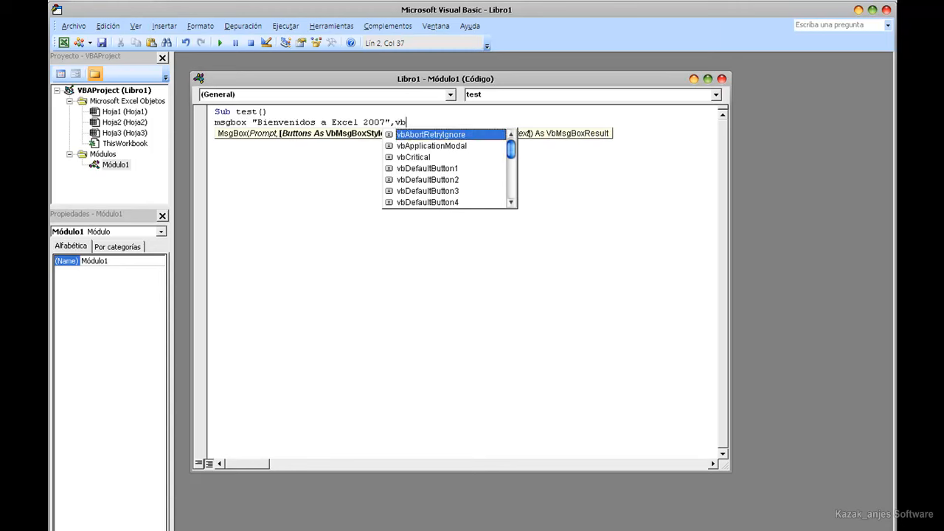
scroll(down, 3)
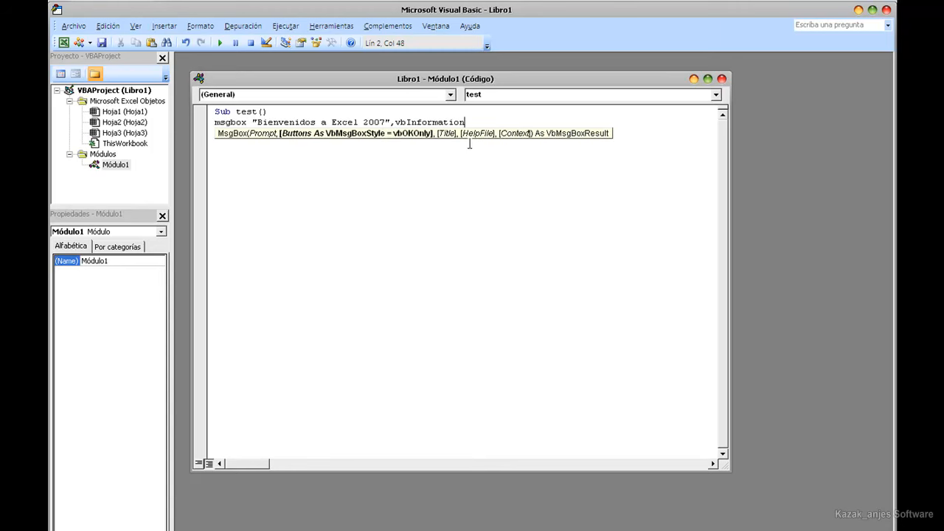
text(,)
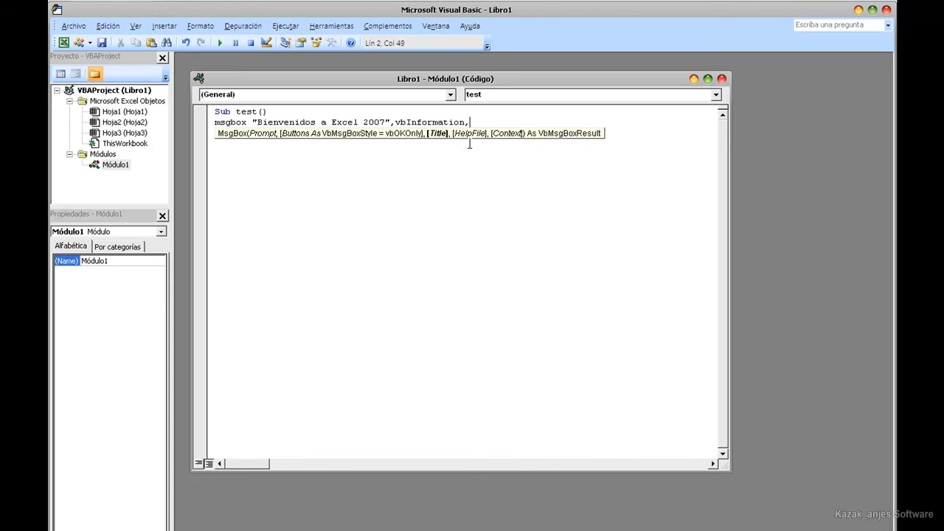
text(")
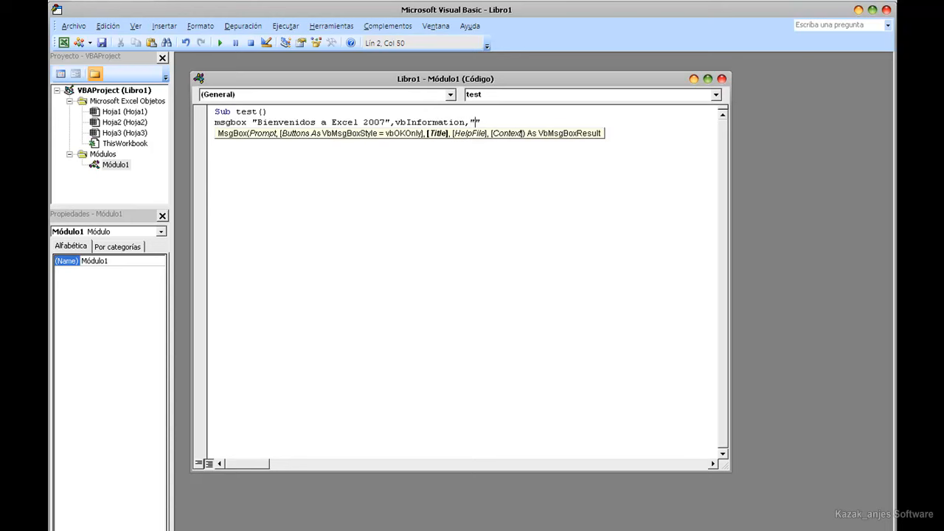
text(kazak)
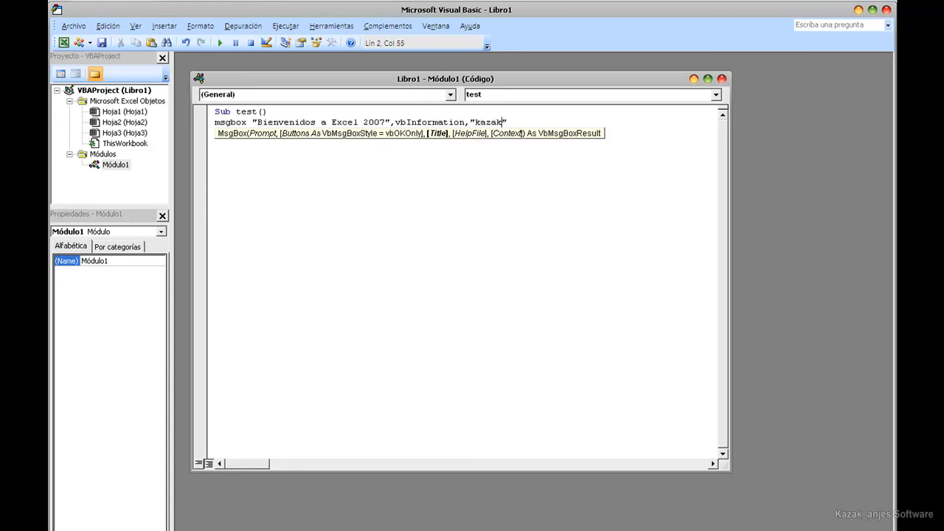
text(anjes Channel)
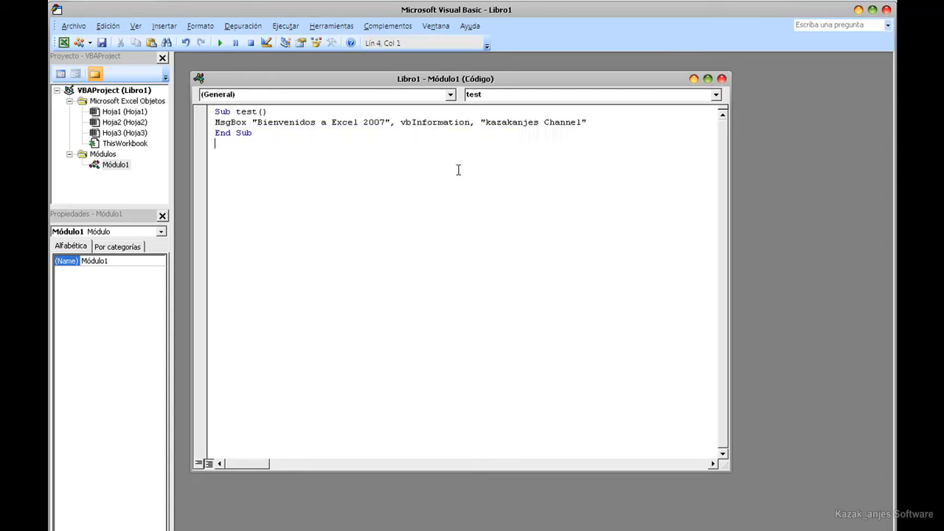
click(723, 80)
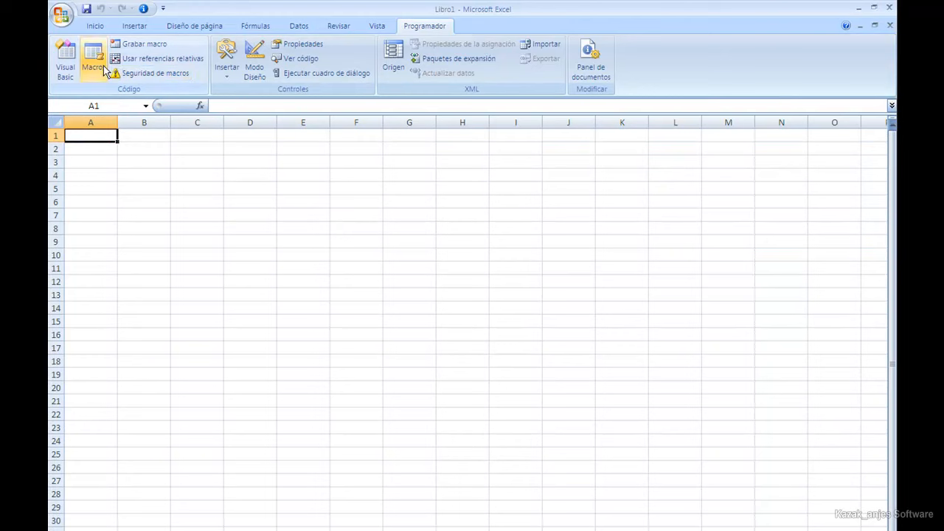
Place a form button on the sheet and assign it the 'test' macro
click(227, 59)
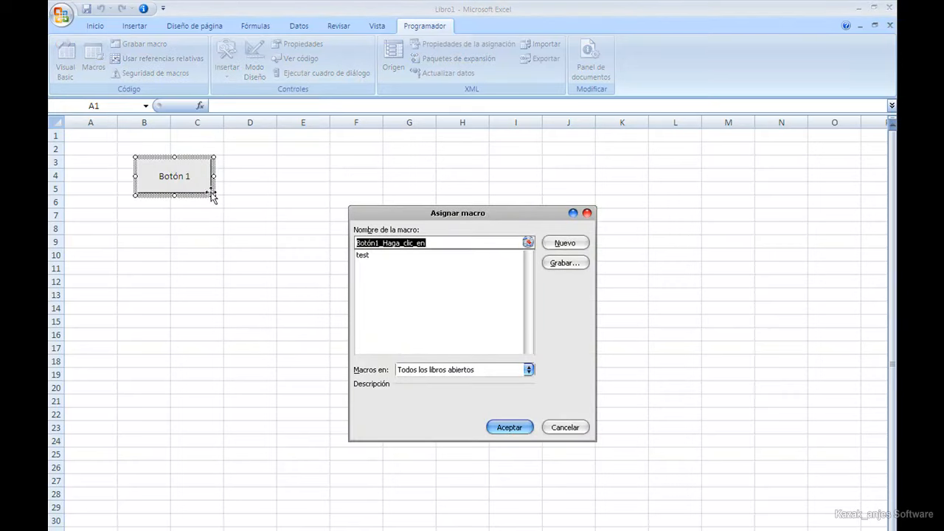
click(363, 253)
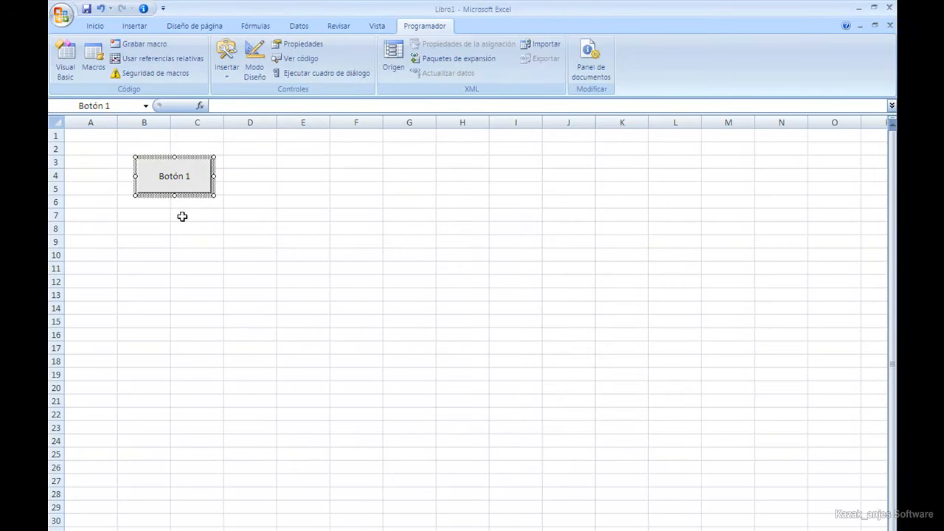
Replace the button label 'Botón 1' with 'Haga click aqui'
double_click(174, 177)
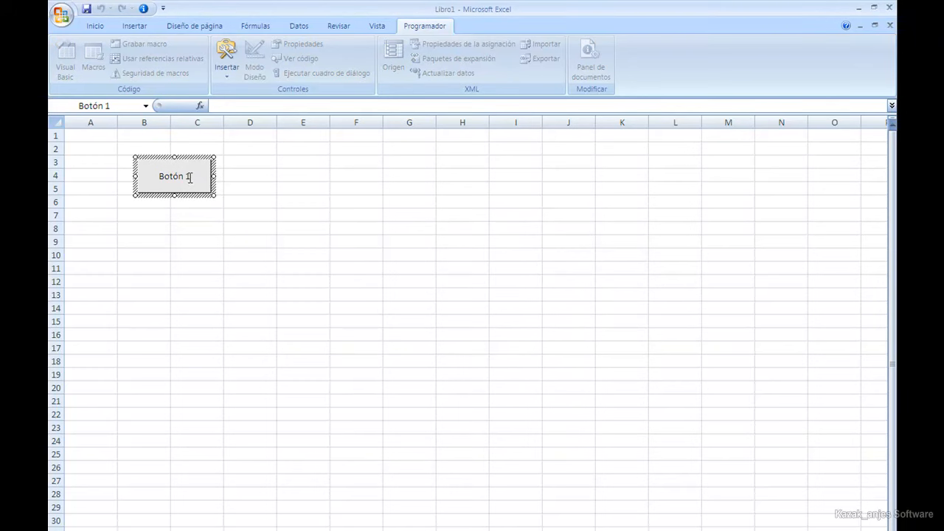
triple_click(174, 177)
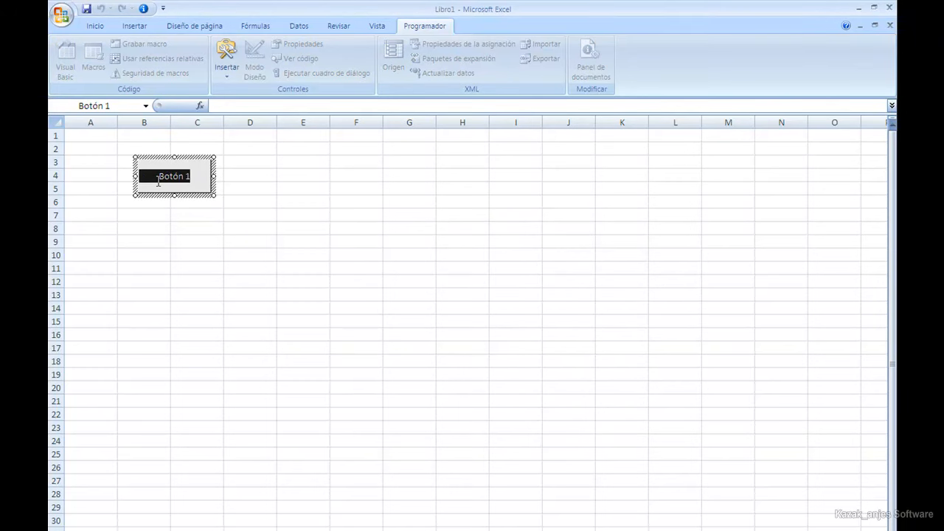
text(Ha)
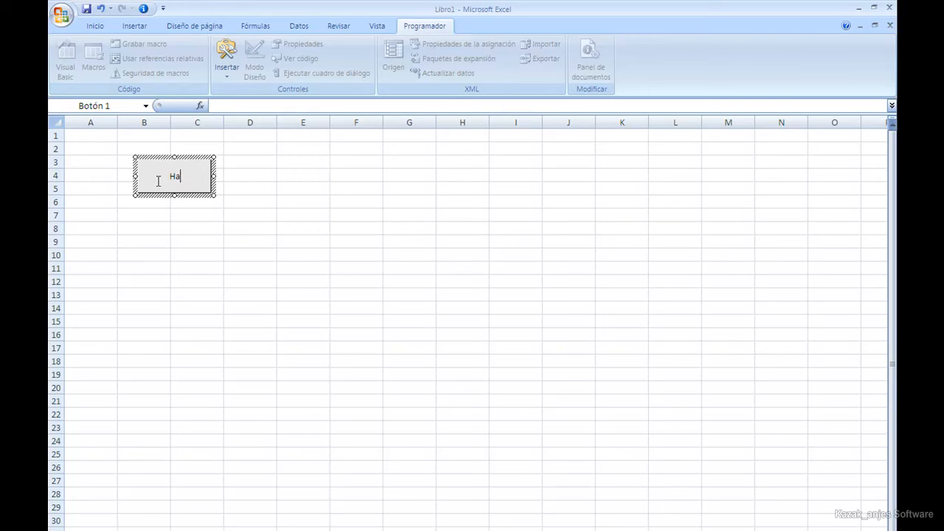
text(ga)
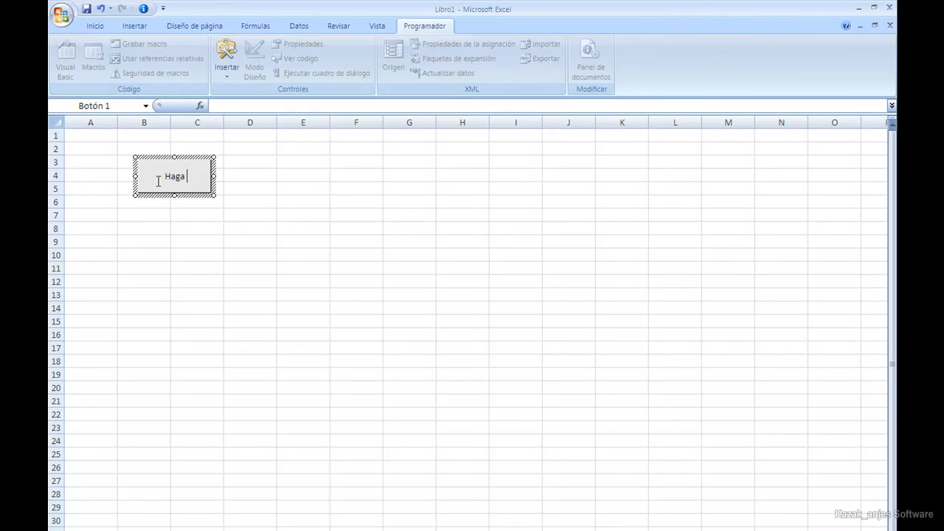
text(click aqui)
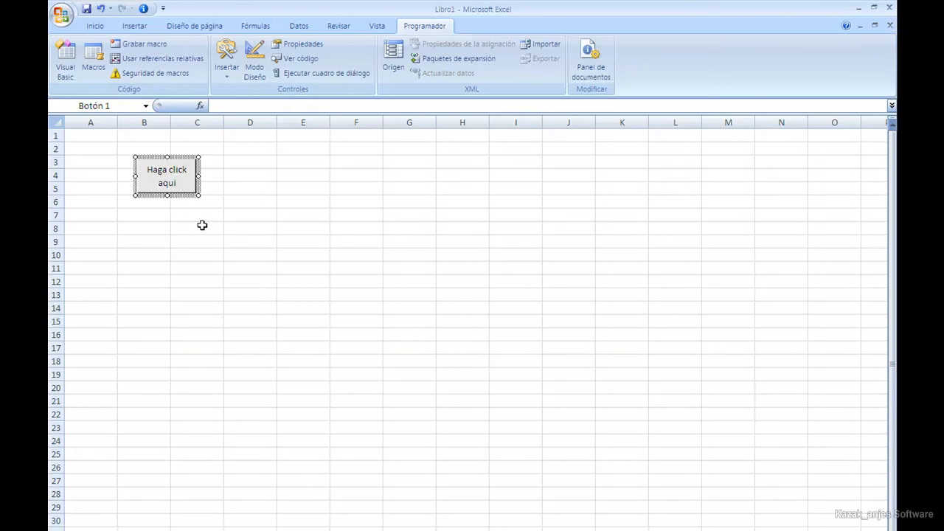
click(357, 268)
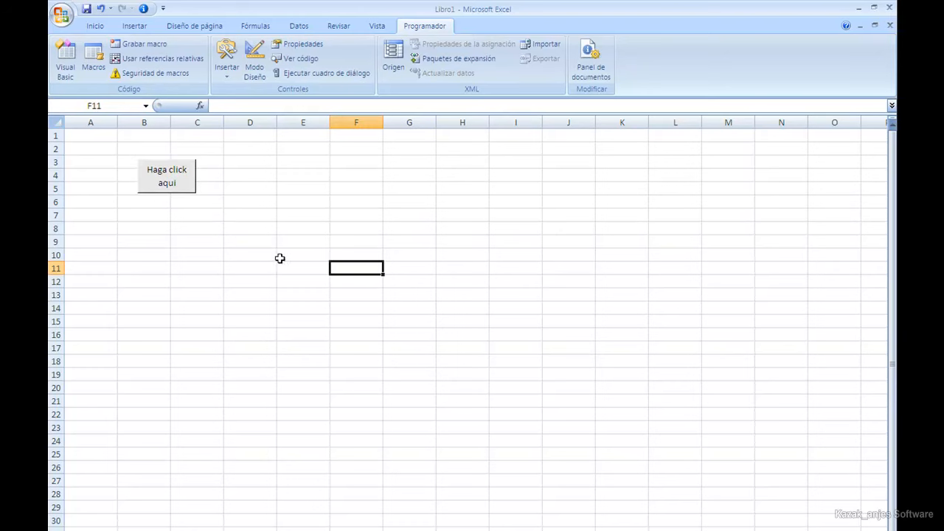
click(166, 176)
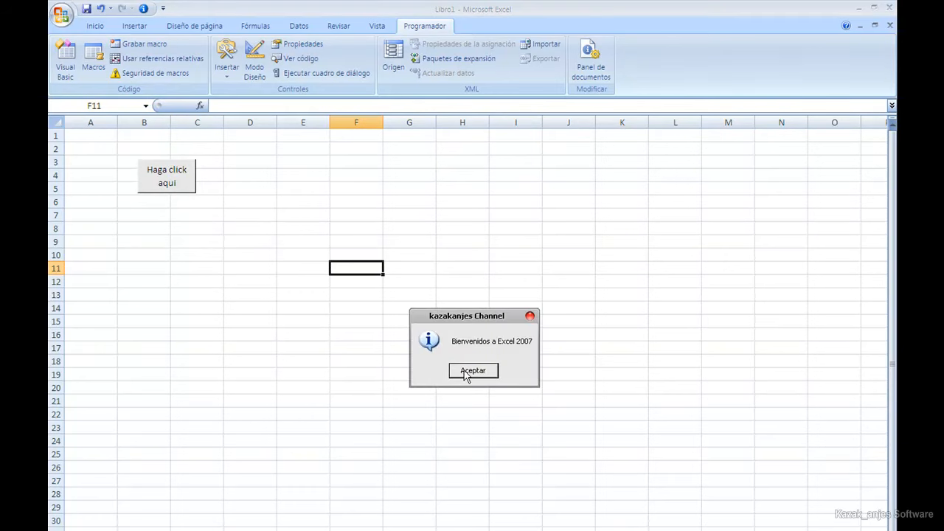
click(472, 370)
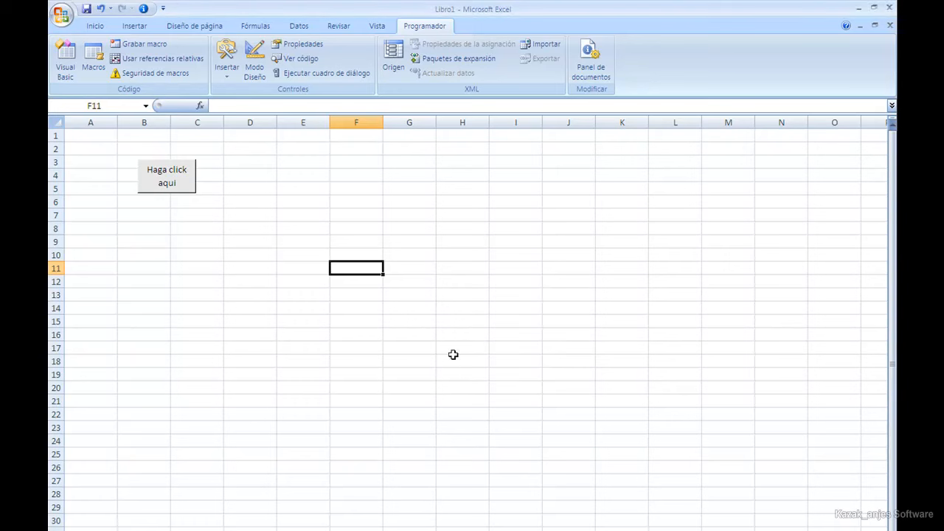
click(165, 175)
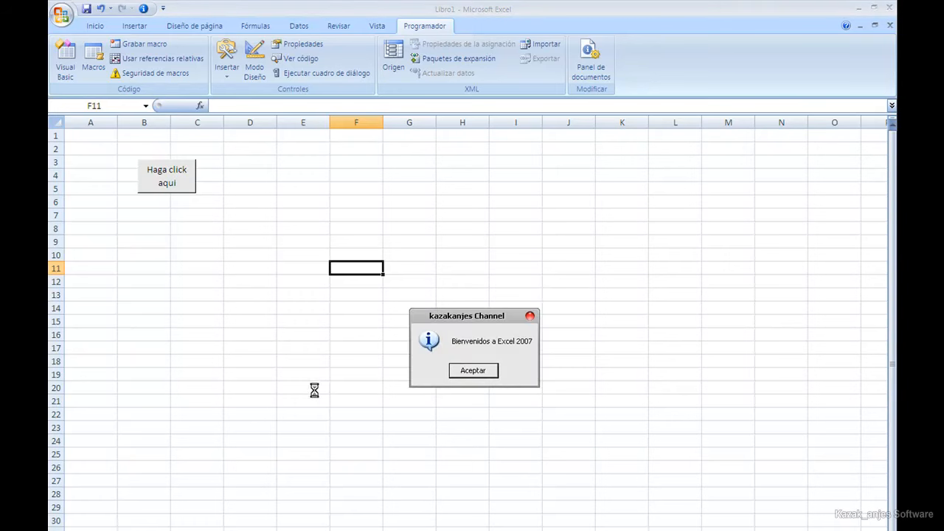
mouse_move(423, 410)
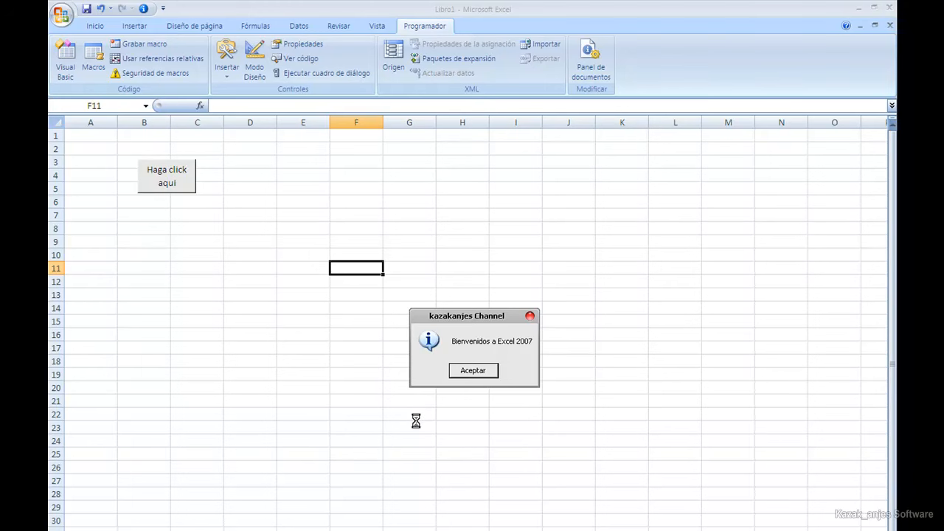
click(471, 371)
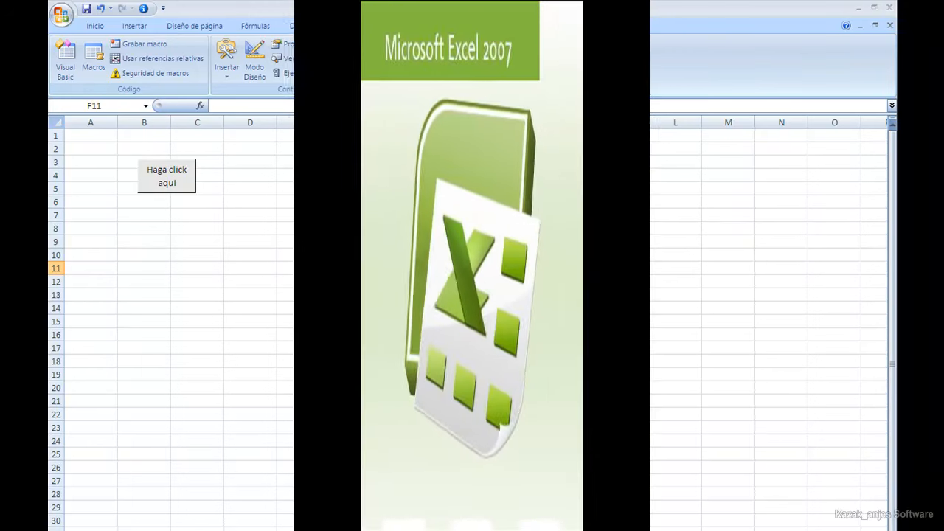
click(167, 177)
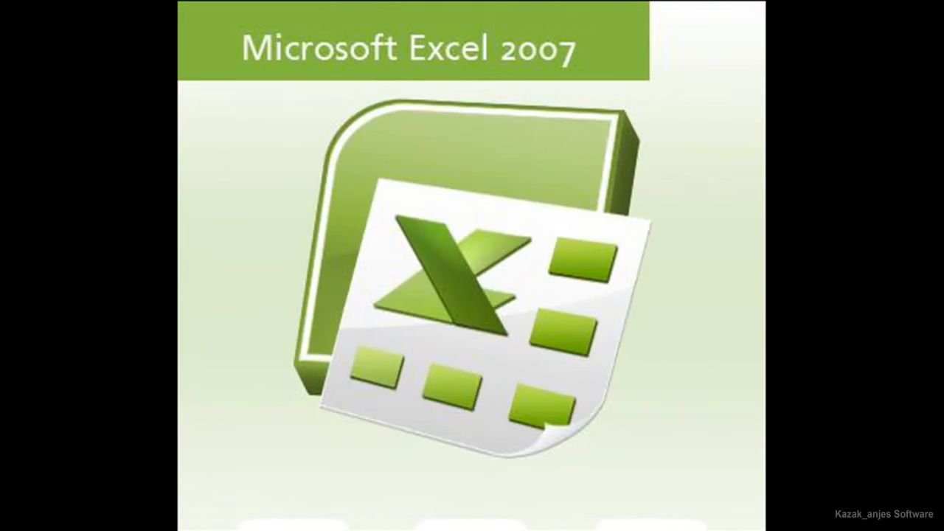